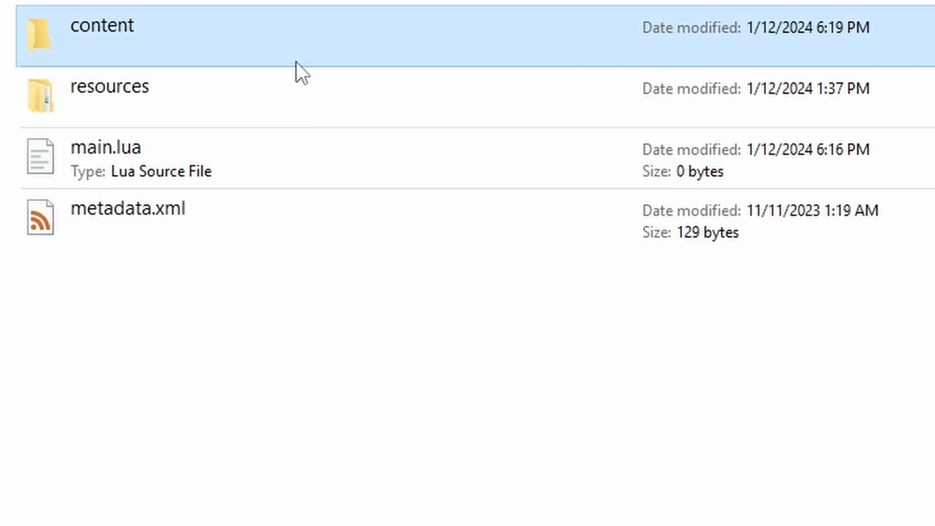
# Create a new empty file named entities2.xml in the content folder, accepting the extension warning.
pyautogui.doubleClick(101, 26)
pyautogui.write('e')
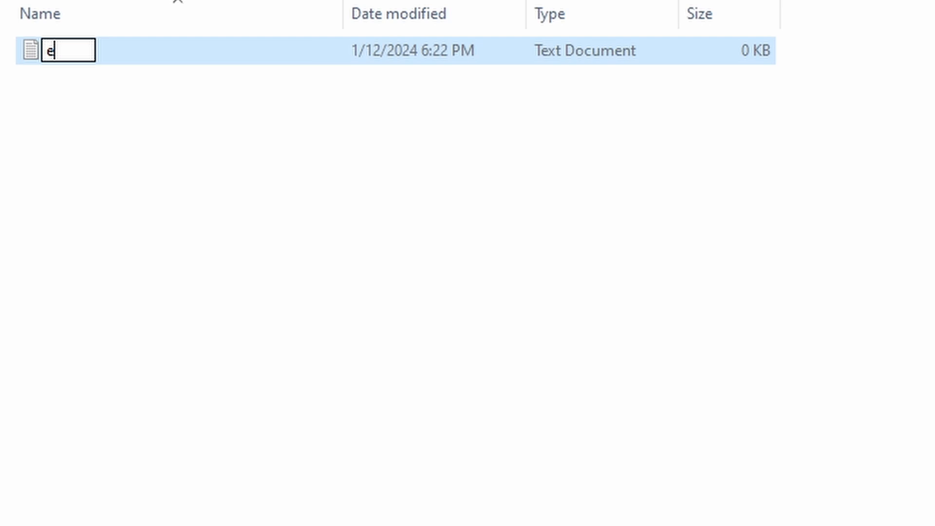
pyautogui.press('Return')
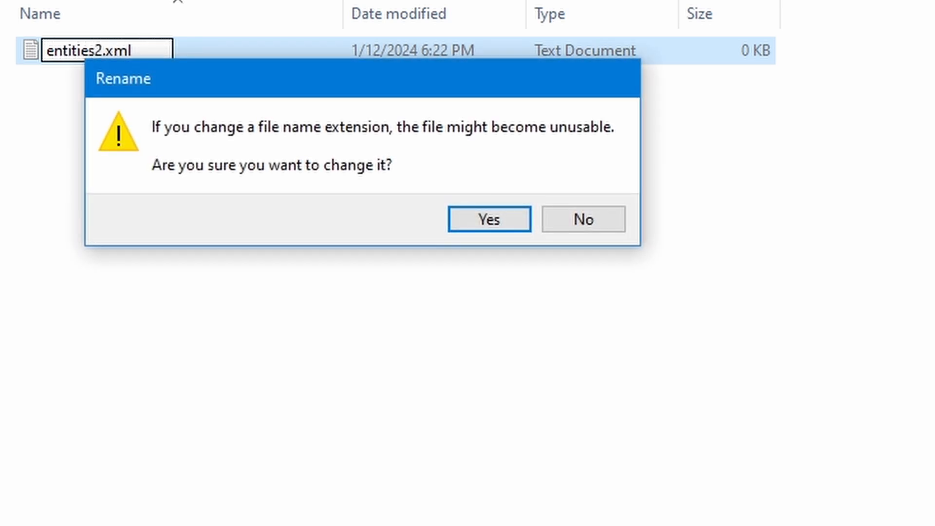
pyautogui.click(488, 218)
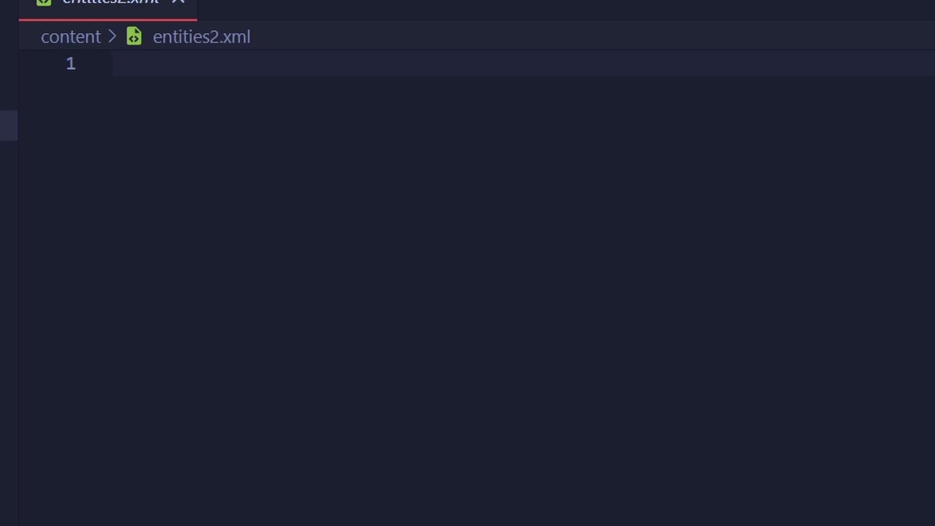
# Write the root <entities anm2root="gfx/" version="5"> element with a blank line inside.
pyautogui.click(119, 65)
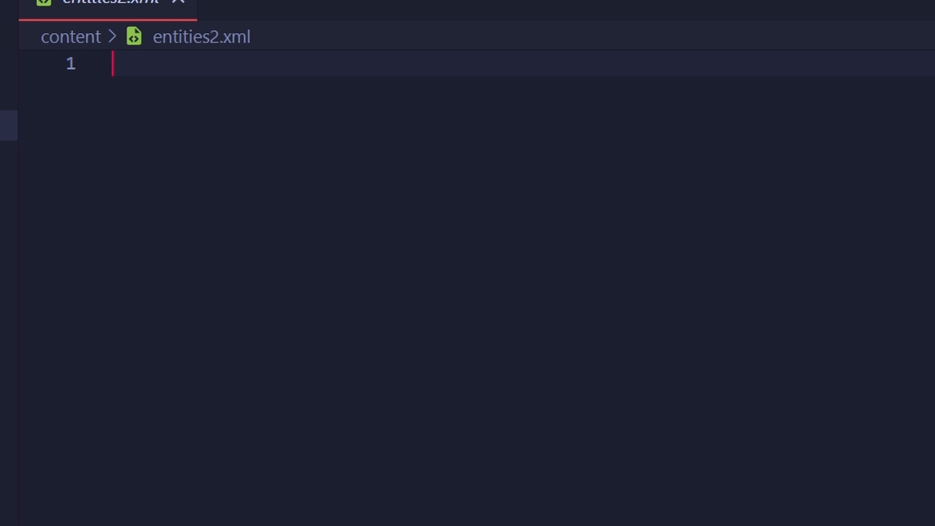
pyautogui.write('<entities')
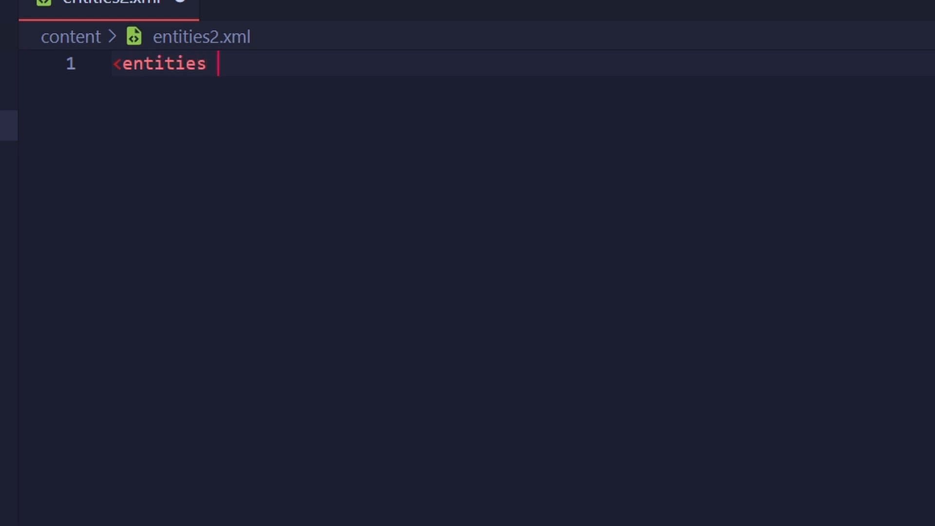
pyautogui.write('a')
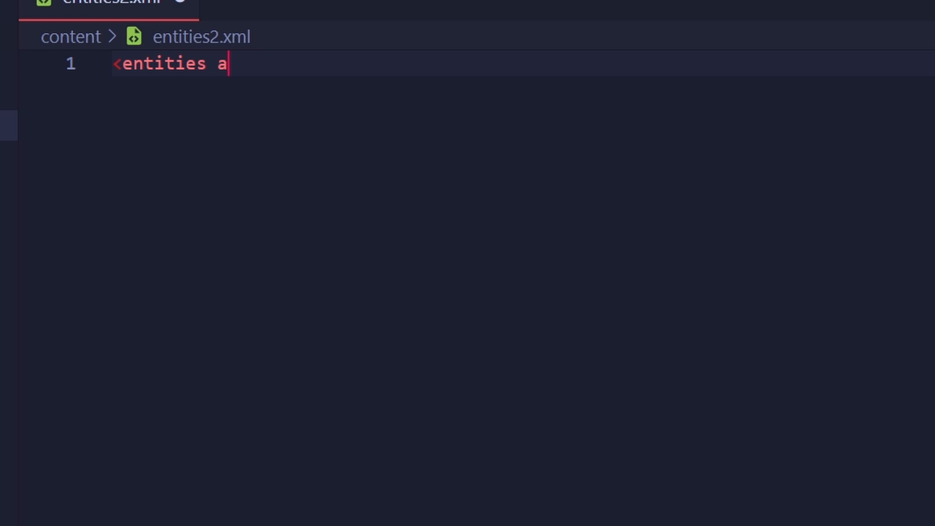
pyautogui.write('nm2root=""')
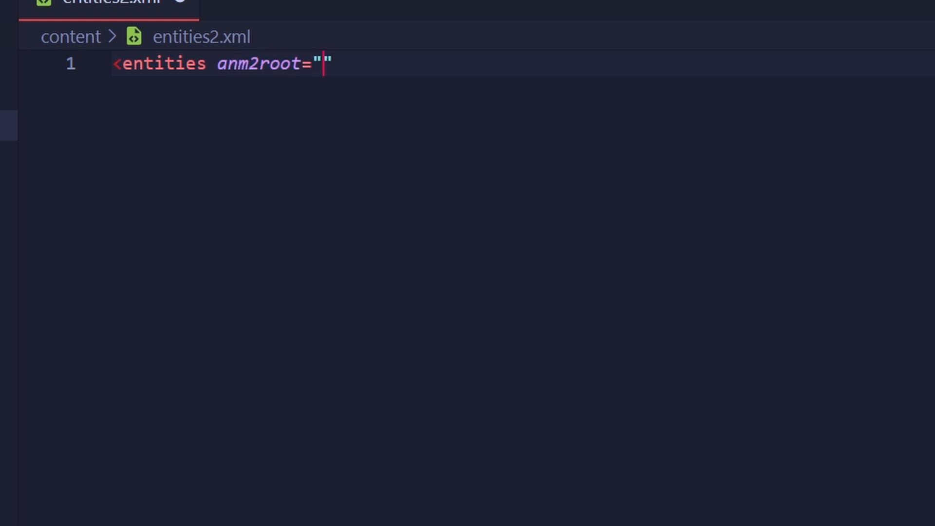
pyautogui.write('gfx')
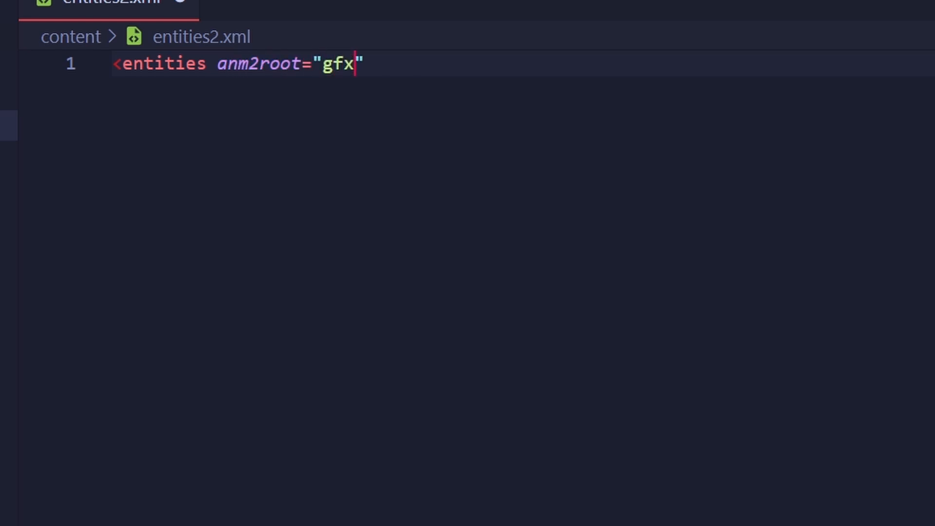
pyautogui.write('/')
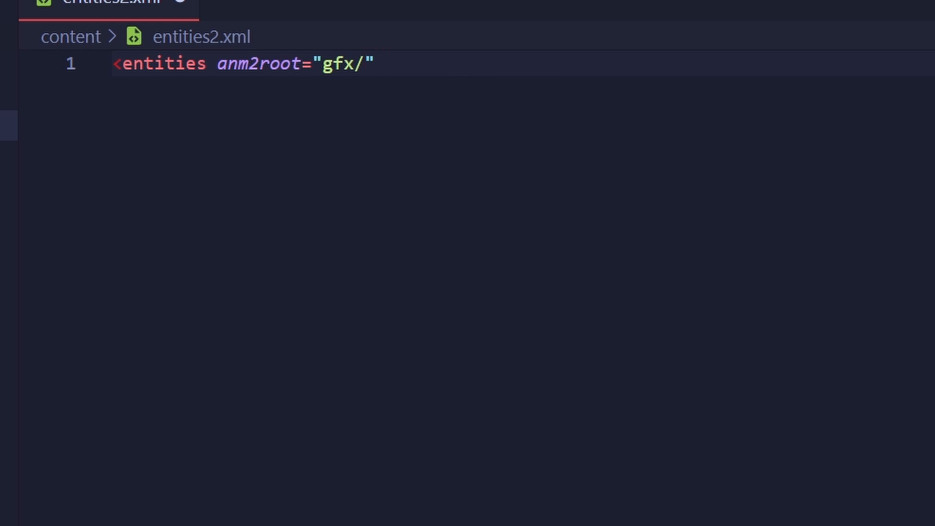
pyautogui.write('version=')
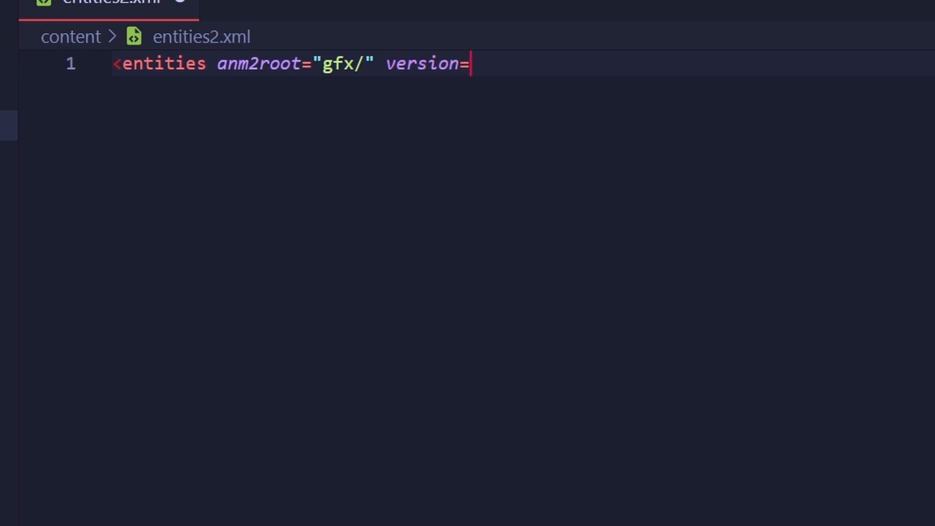
pyautogui.write('"5">')
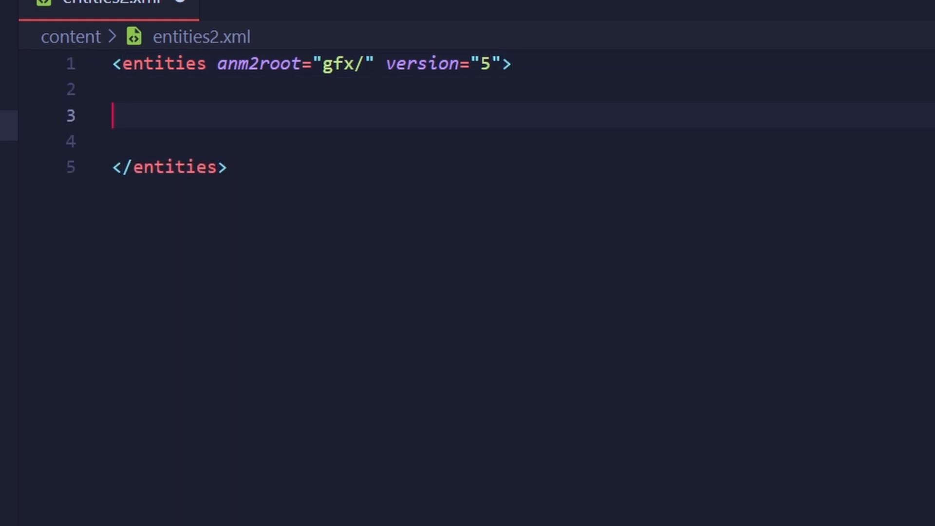
pyautogui.press('Tab')
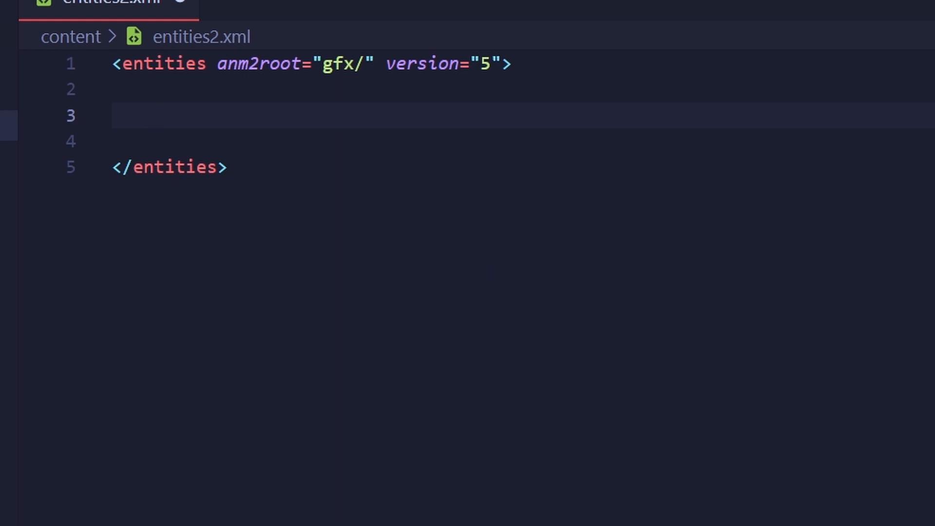
# Start an entity tag with anm2path="effect_rain_cloud.anm2" inside the entities element.
pyautogui.write('<enti')
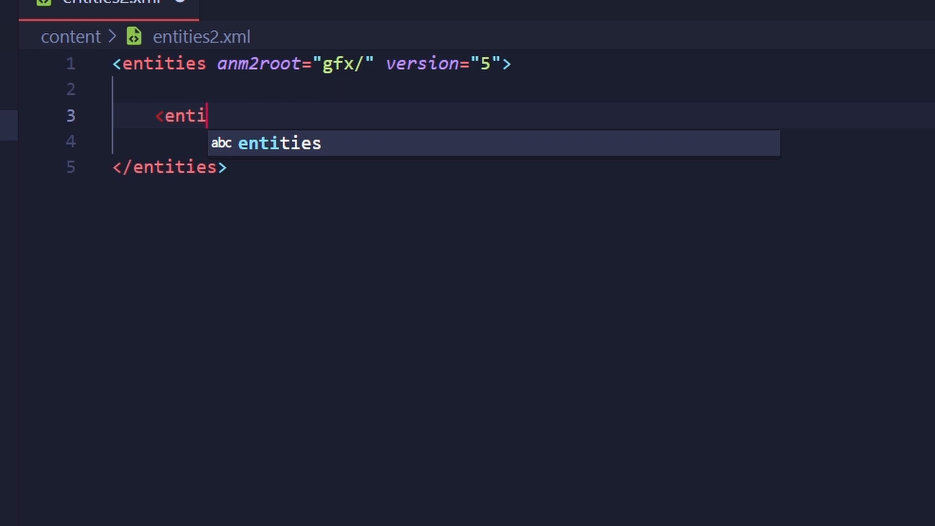
pyautogui.write('ty')
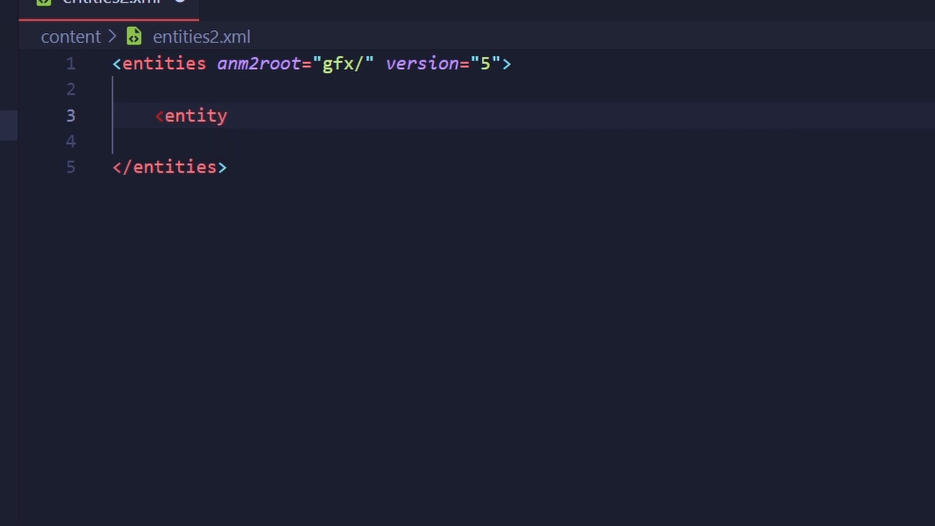
pyautogui.write('anm2path')
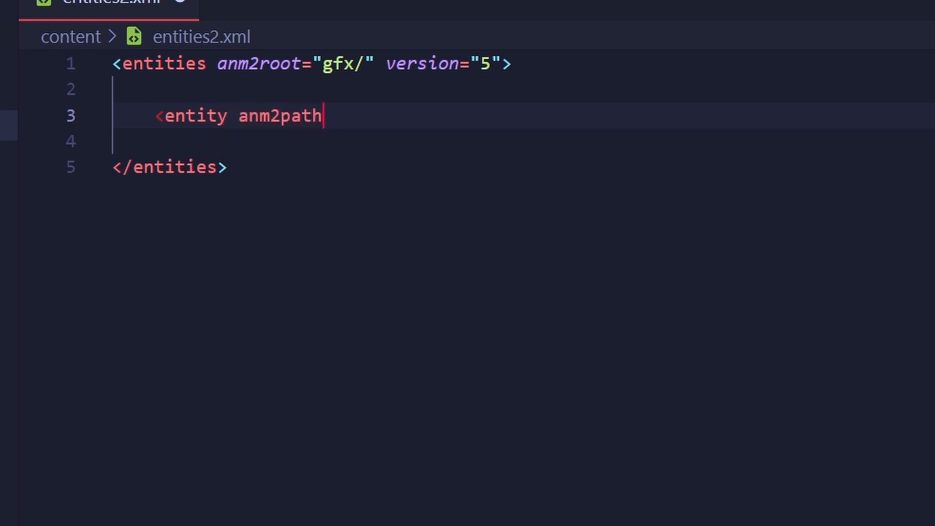
pyautogui.write('="effect_rain_cloud.anm2')
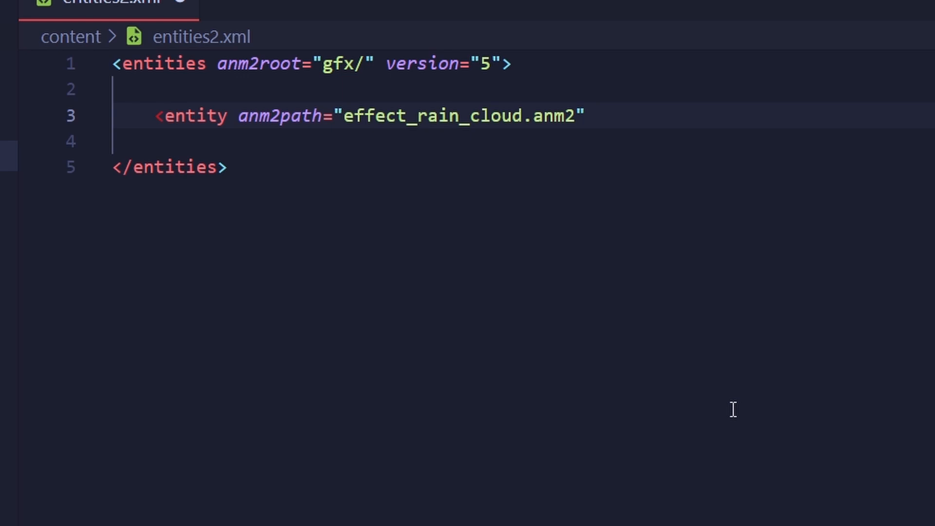
pyautogui.click(596, 116)
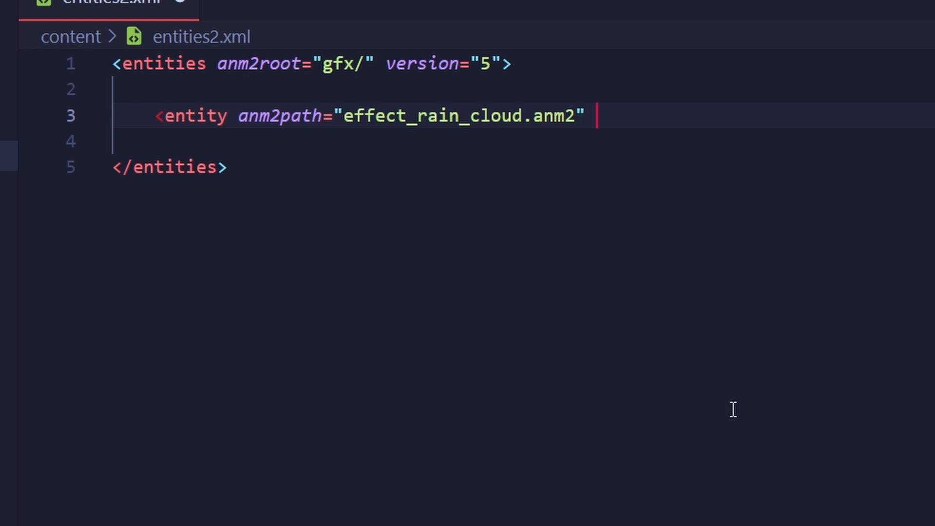
# Give the rain cloud entity id="1000" and variant="2096".
pyautogui.write('id="100"')
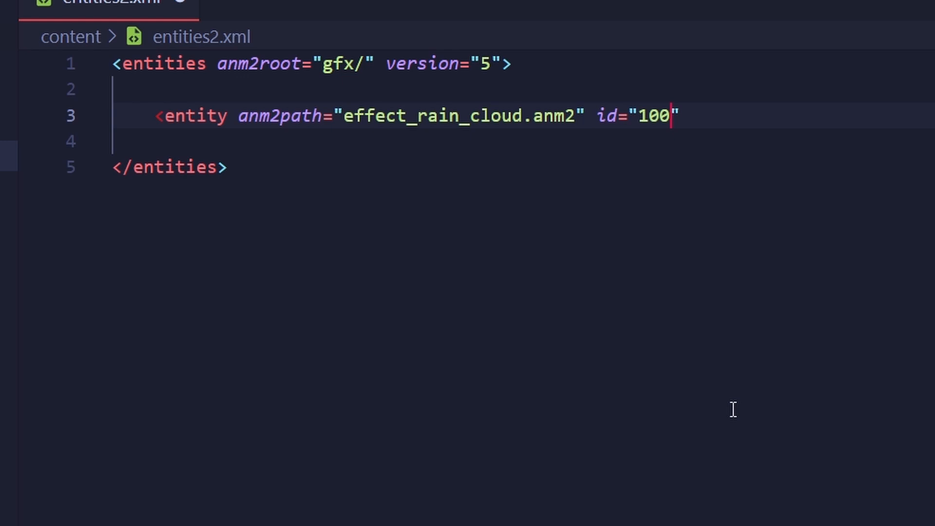
pyautogui.write('0')
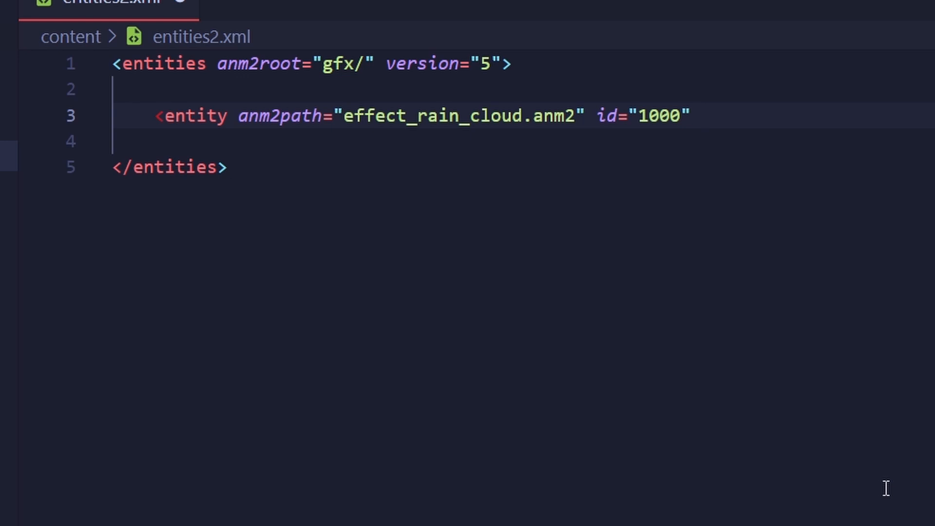
pyautogui.write('variant')
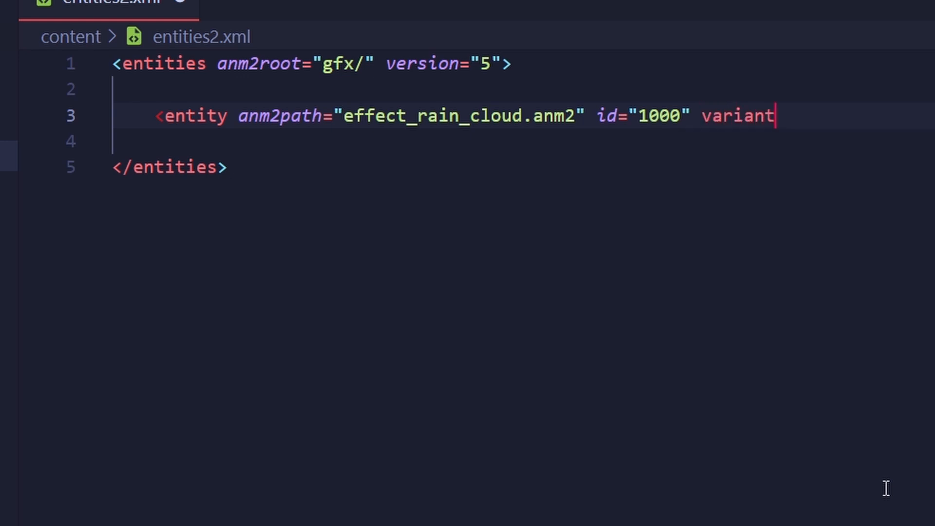
pyautogui.write('="2096"')
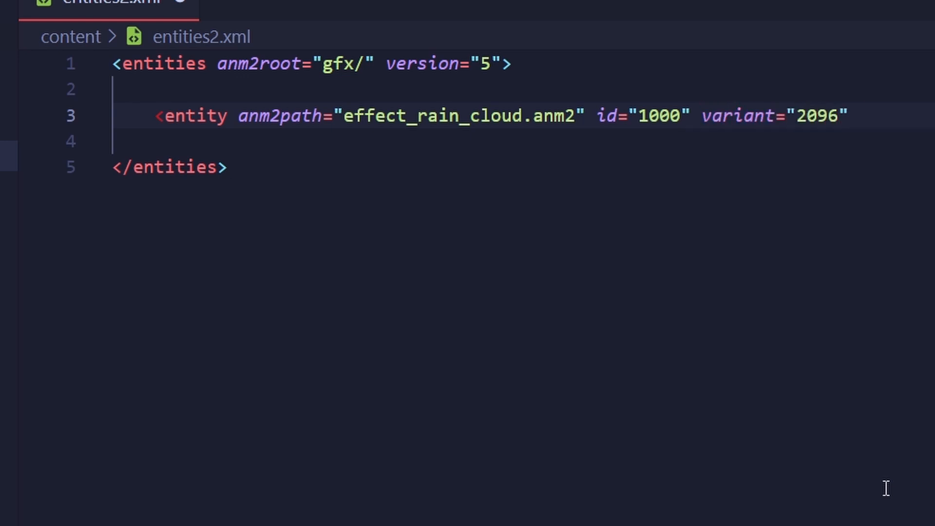
# Add name="Sad Rain Cloud" after the variant attribute.
pyautogui.click(859, 116)
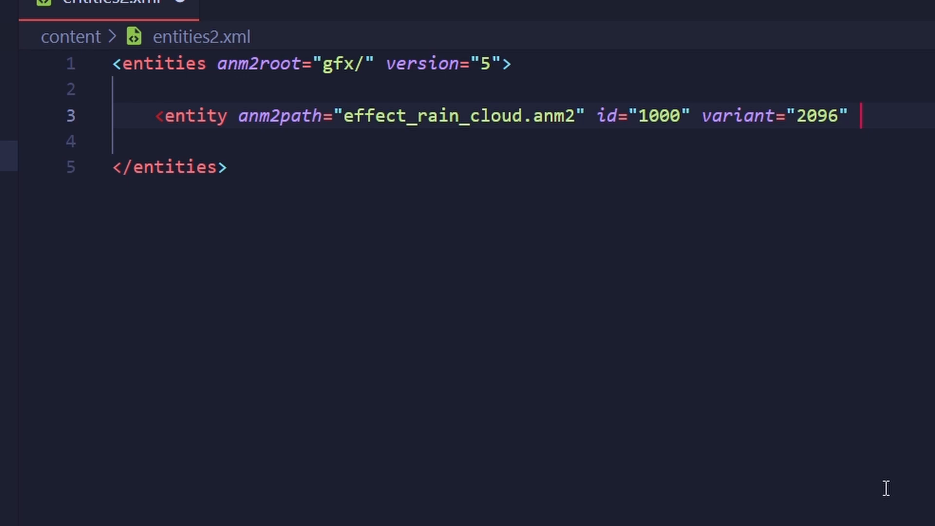
pyautogui.write('n')
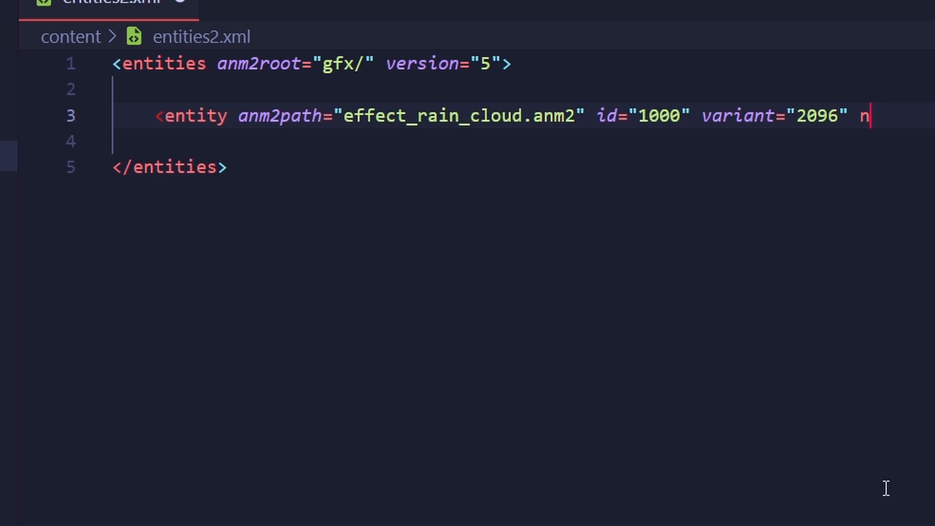
pyautogui.write('ame="Sad Rain Clo')
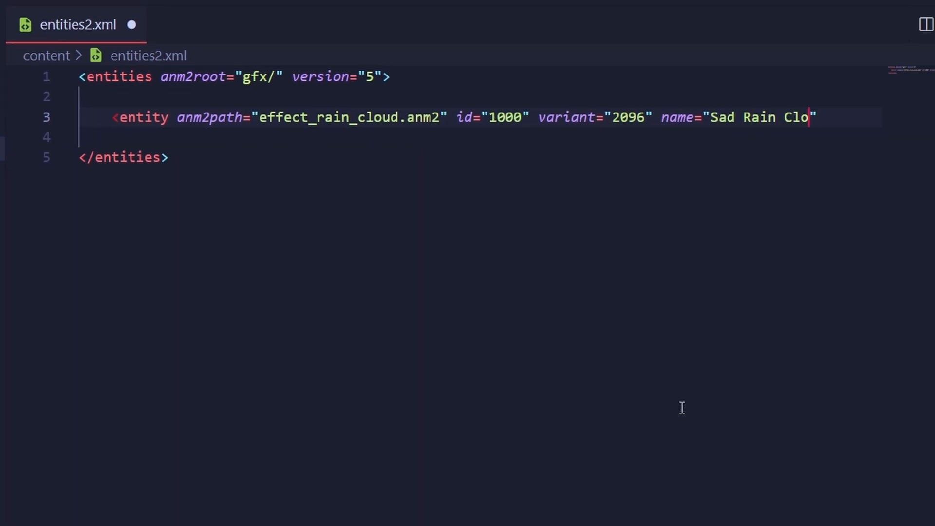
pyautogui.write('ud')
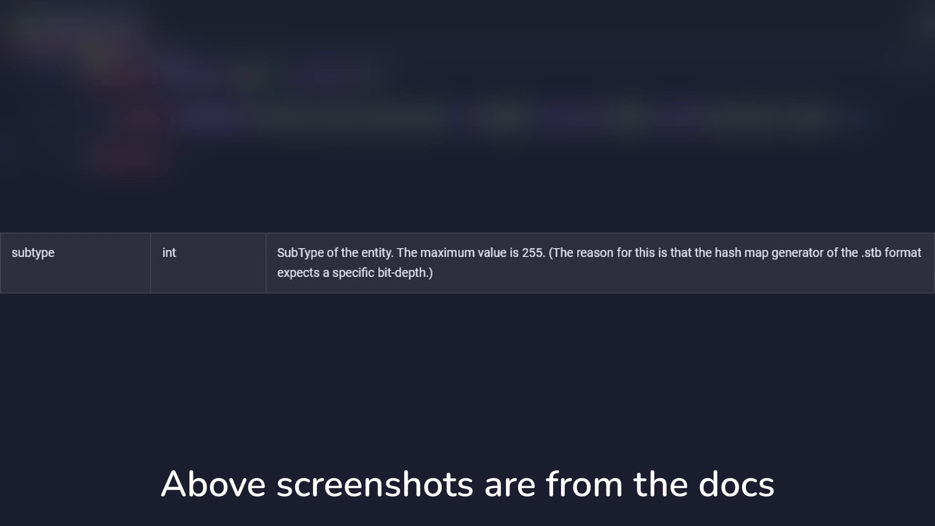
pyautogui.scroll(-3)
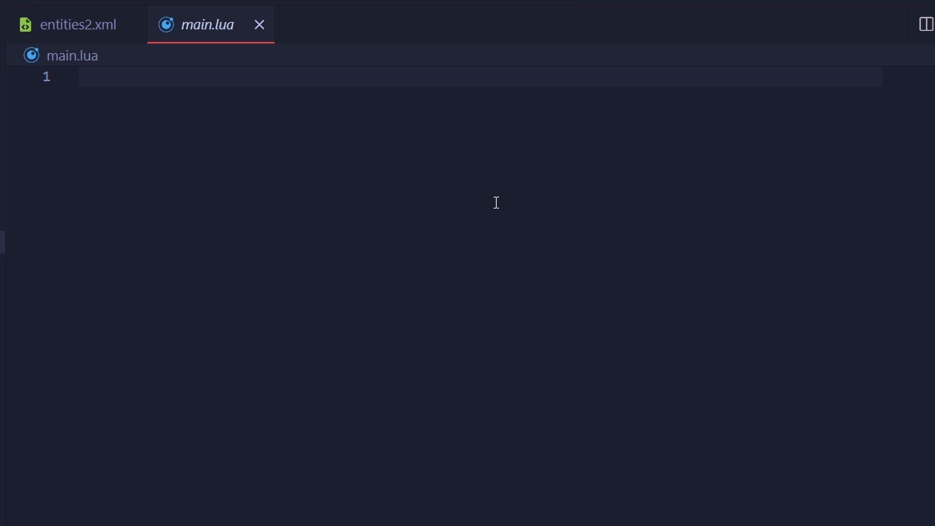
# Register the mod with local mod = RegisterMod("My Mod", 1) on line 1.
pyautogui.write('local mod = RegisterMod("My Mod')
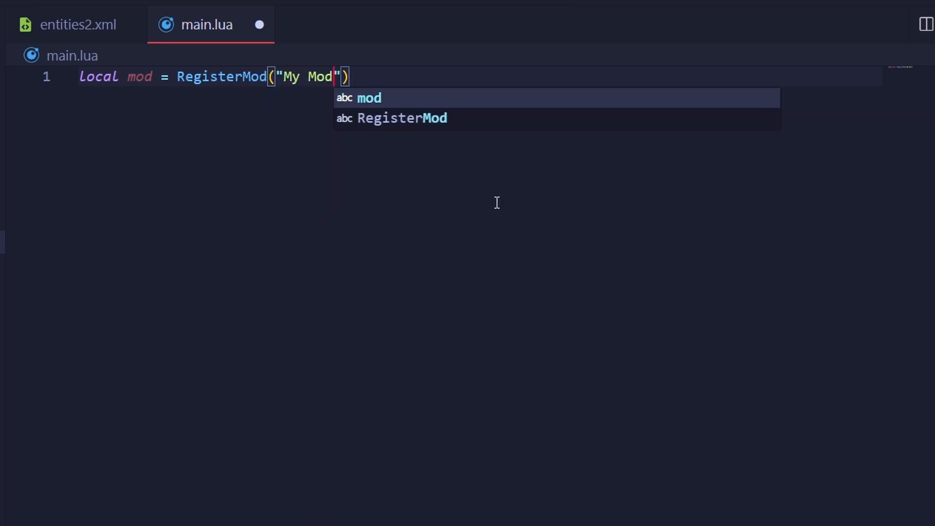
pyautogui.write(', 1')
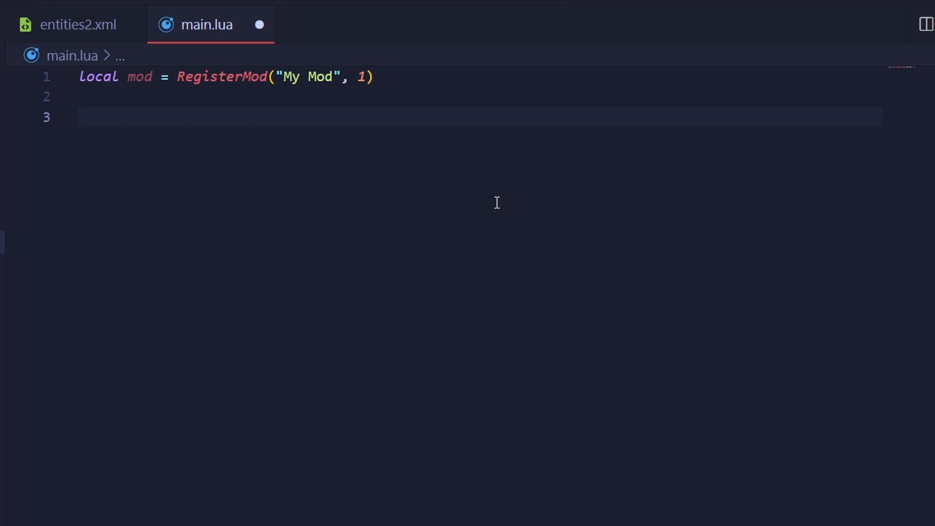
# Define local RAIN_CLOUD_VARIANT = Isaac.GetEntityVariantByName("Sad Rain Cloud") and save.
pyautogui.write('Loc')
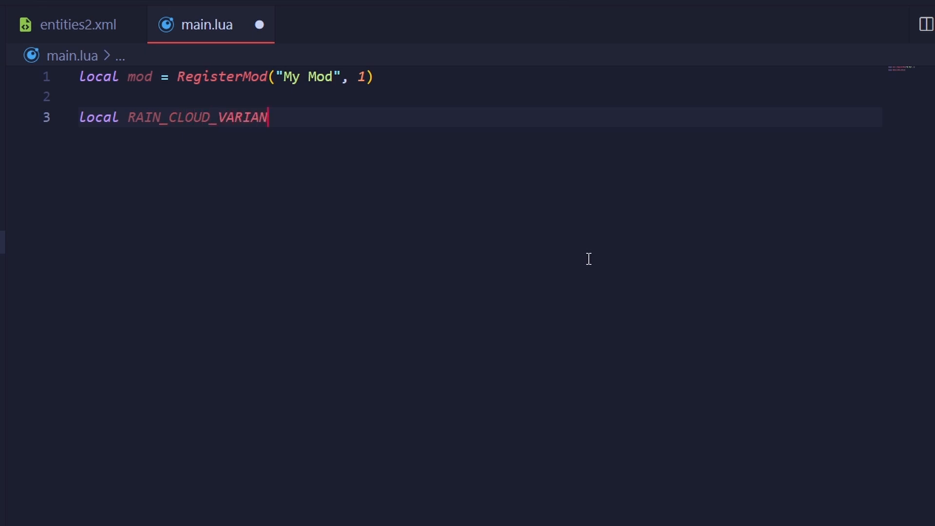
pyautogui.write('T = Isaac.')
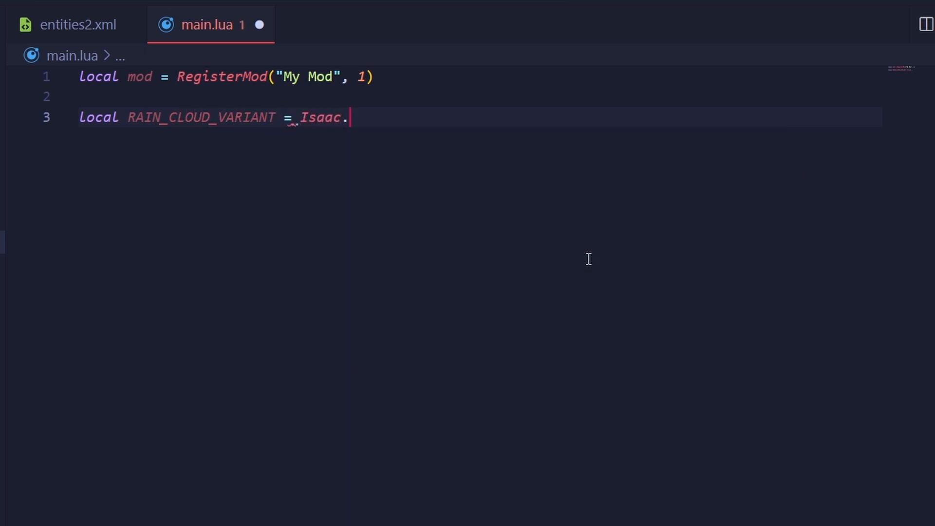
pyautogui.write('GetentityVariantByName("Sa')
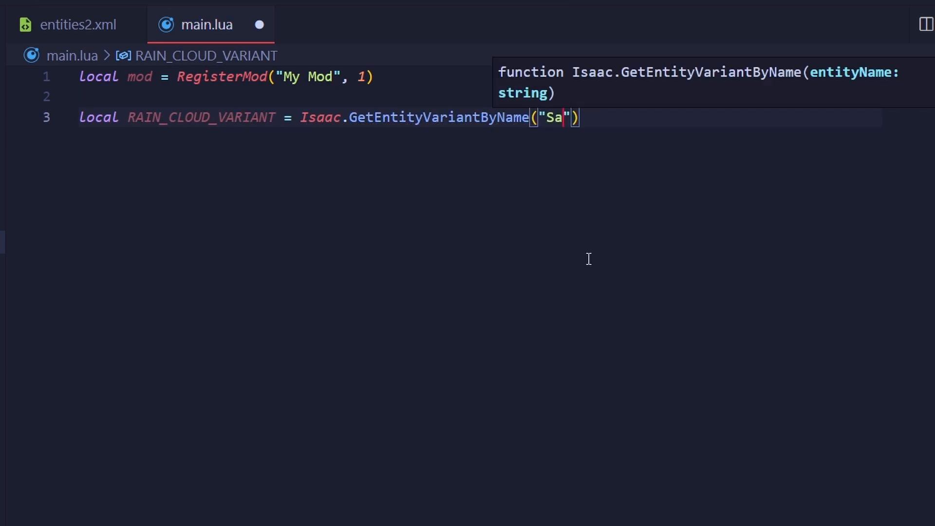
pyautogui.write('d Rain Cloud')
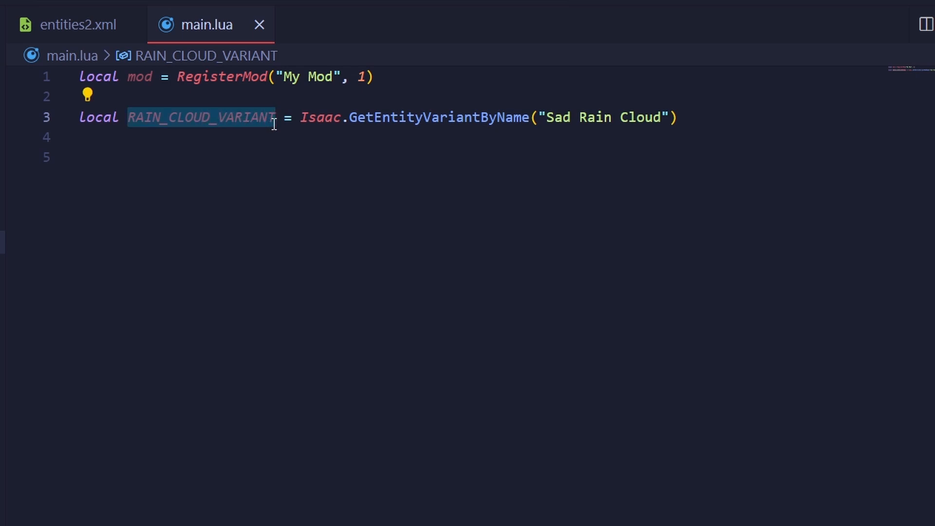
pyautogui.moveTo(293, 202)
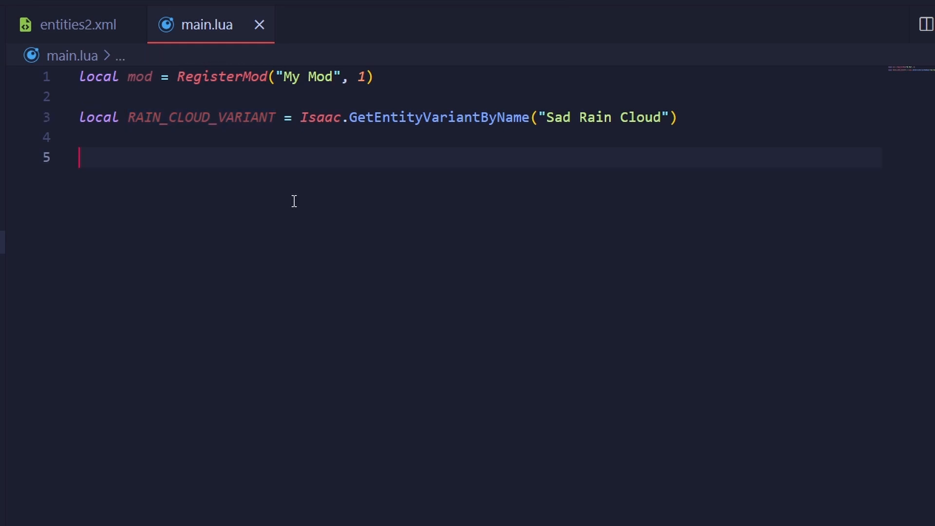
# Declare an empty function mod:OnRainCloudInit(cloud) with its closing end.
pyautogui.write('function')
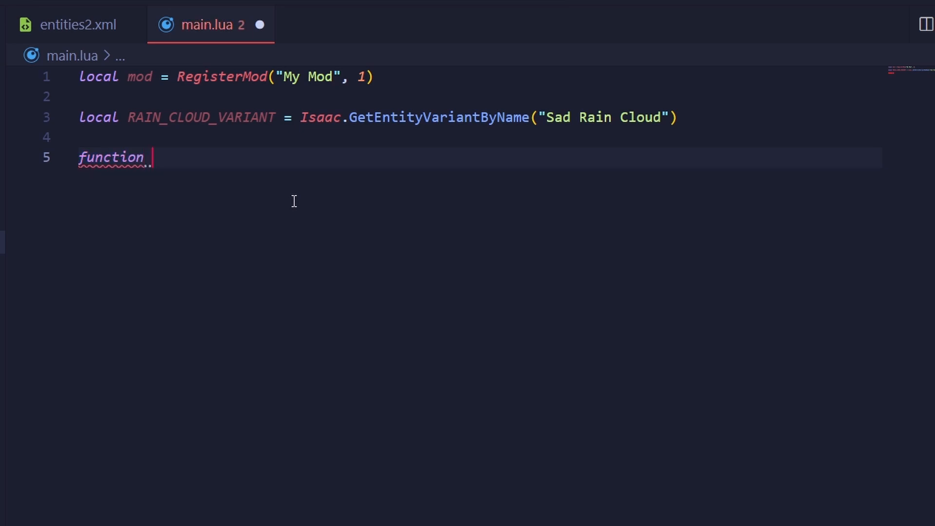
pyautogui.write('mod:OnRainCloudI')
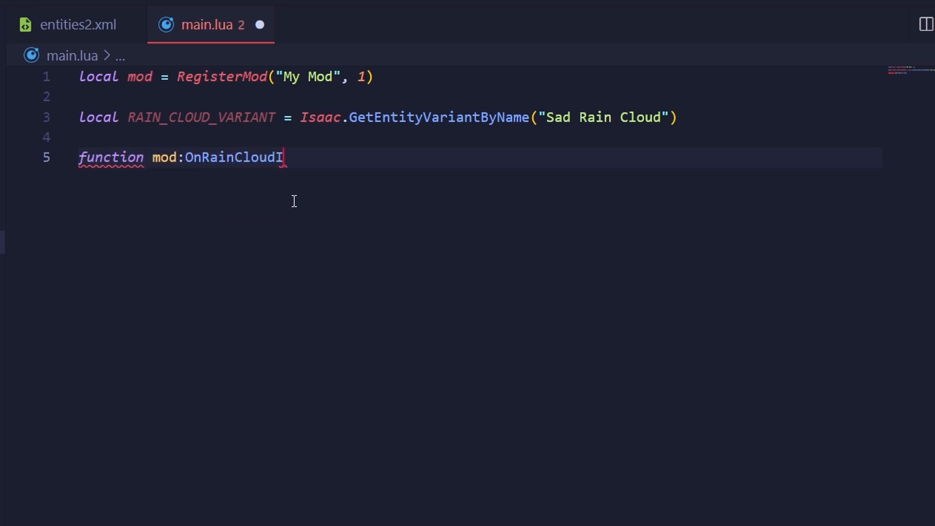
pyautogui.write('nit()')
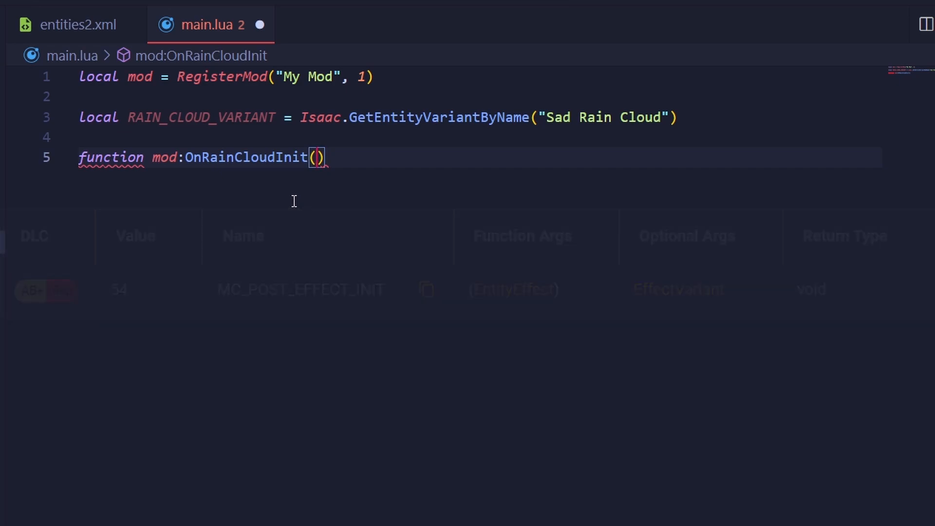
pyautogui.write('cloud')
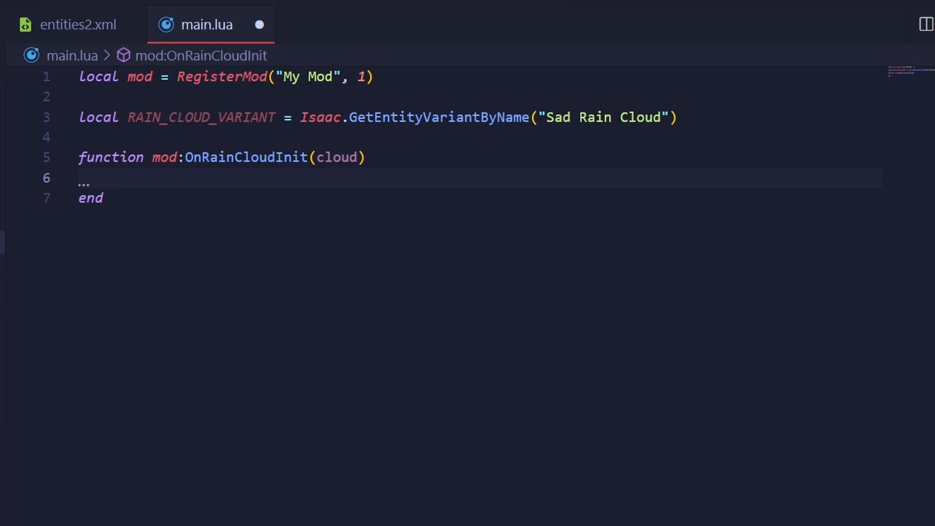
# Store local player = Isaac.GetPlayer(0) at the top of OnRainCloudInit, followed by a blank line.
pyautogui.click(110, 178)
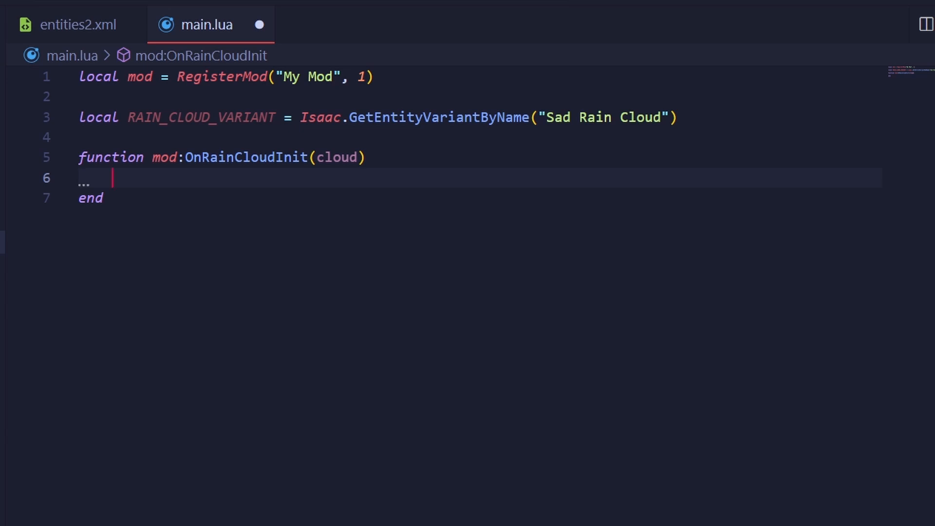
pyautogui.write('local player = Isaac.GetPlayer(0')
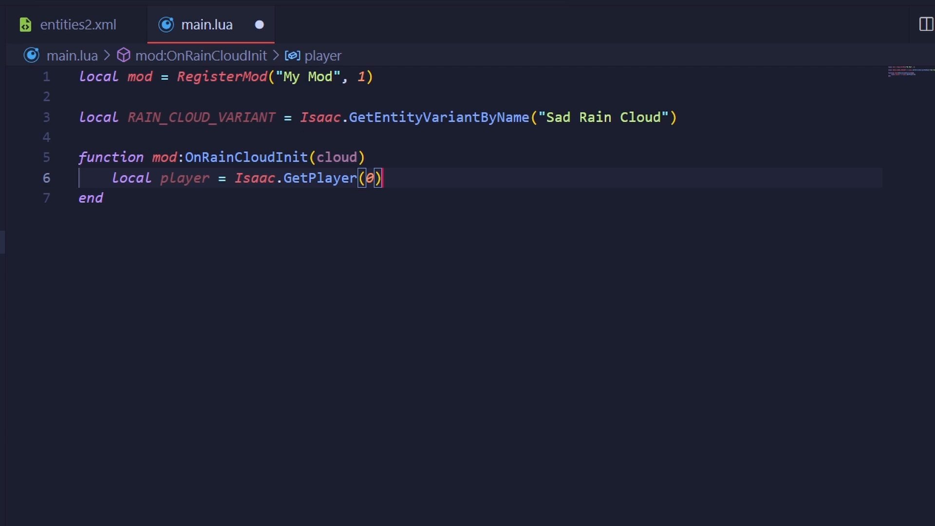
pyautogui.press('Enter')
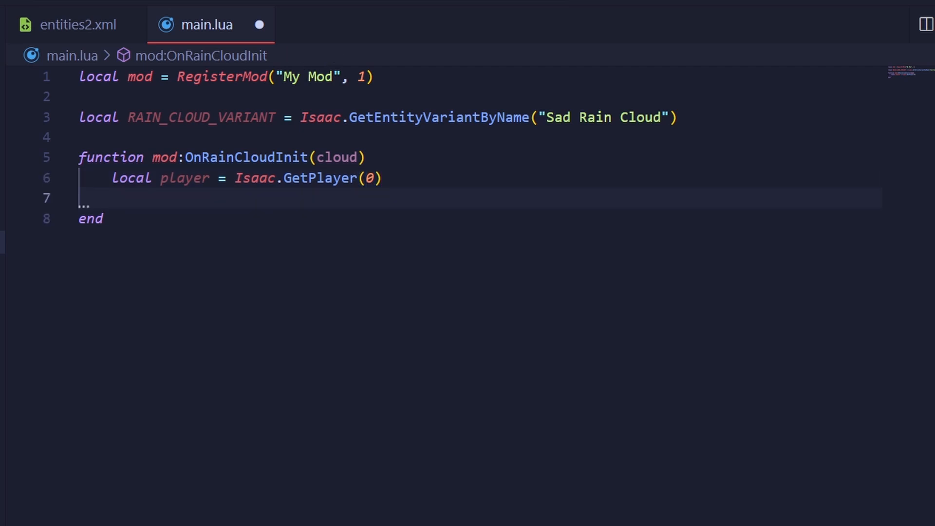
pyautogui.press('enter')
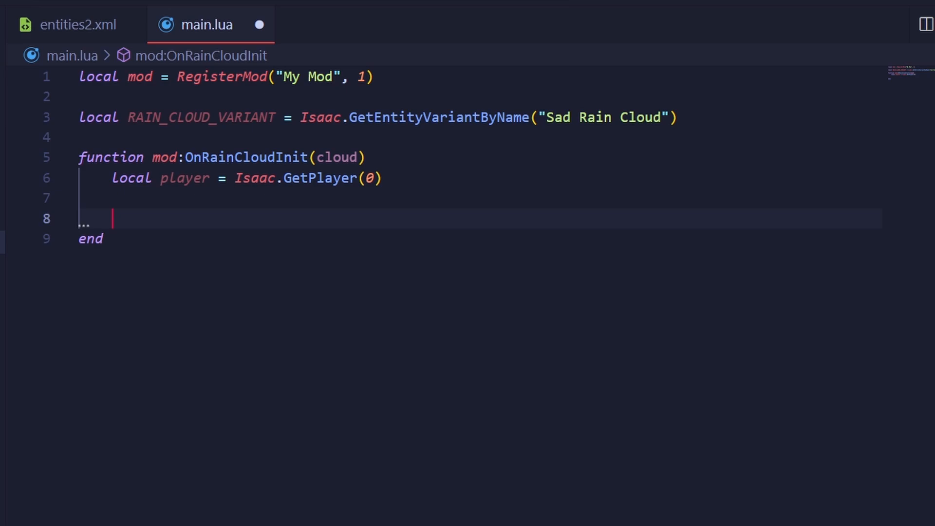
# Set cloud.SpriteOffset = Vector(0, -20) below the player lookup.
pyautogui.write('cl')
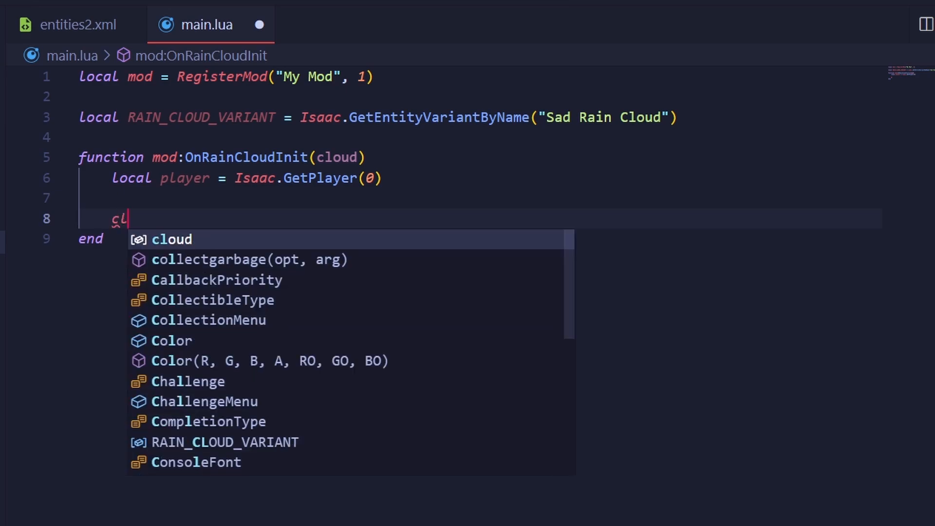
pyautogui.write('cloud.SpriteOffset')
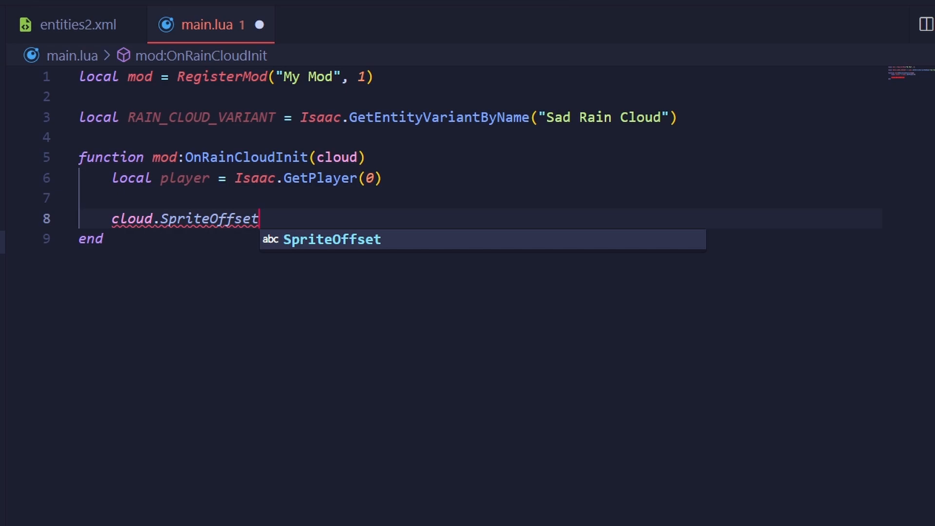
pyautogui.write('= Vector(0, -')
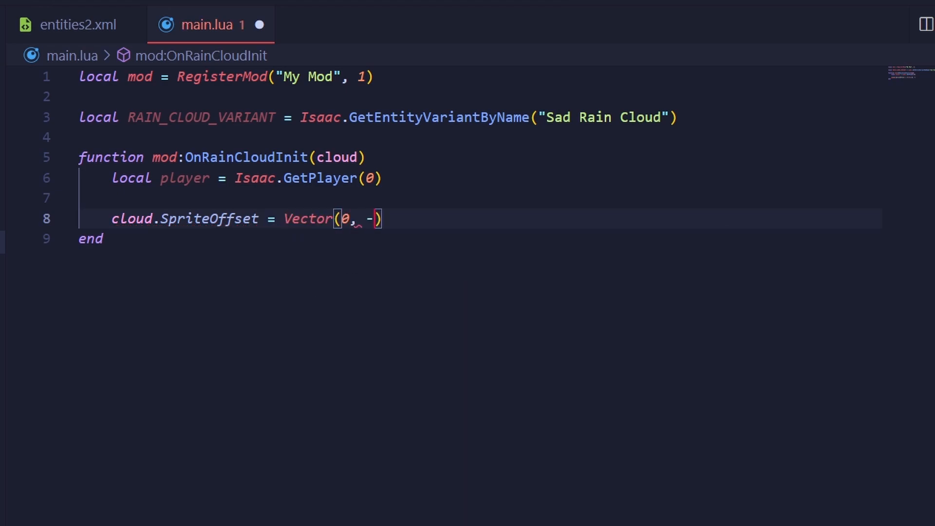
pyautogui.write('20')
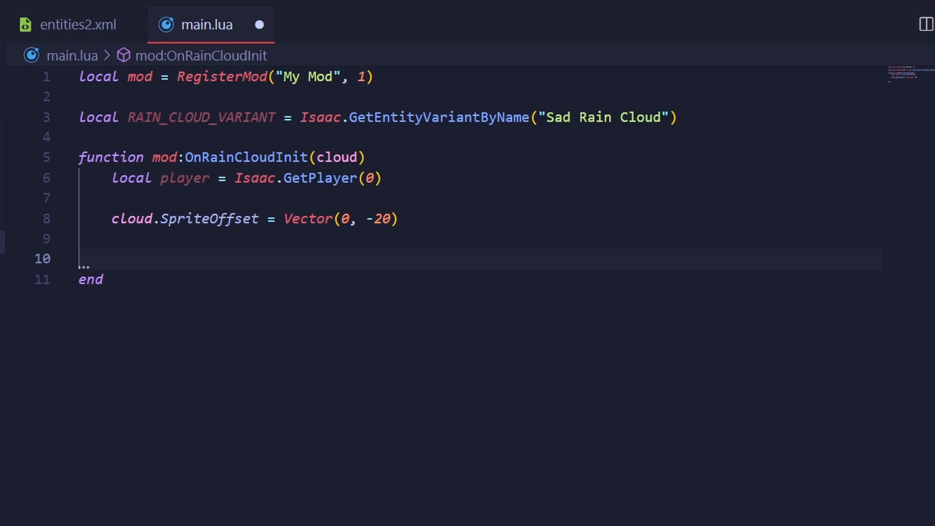
# Set cloud.Position = player.Position and call cloud:FollowParent(player).
pyautogui.write('cloud.')
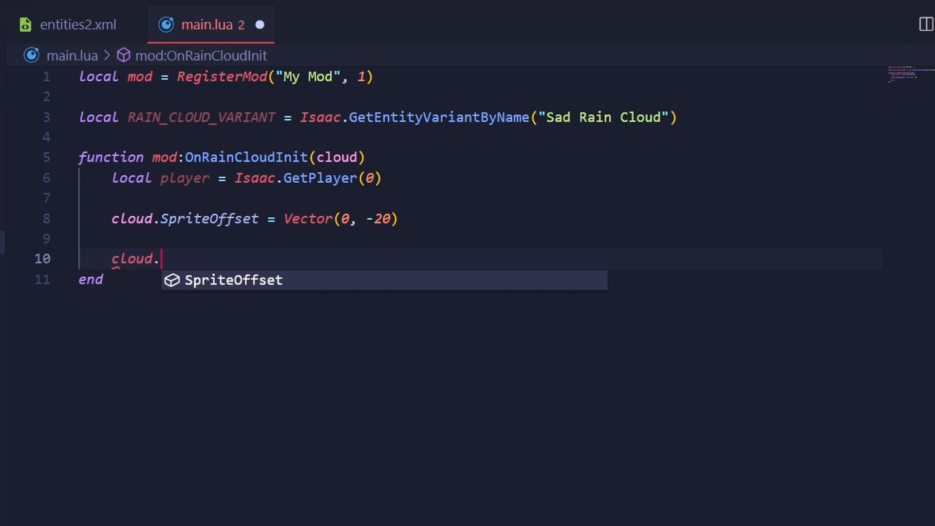
pyautogui.write('Position = player.')
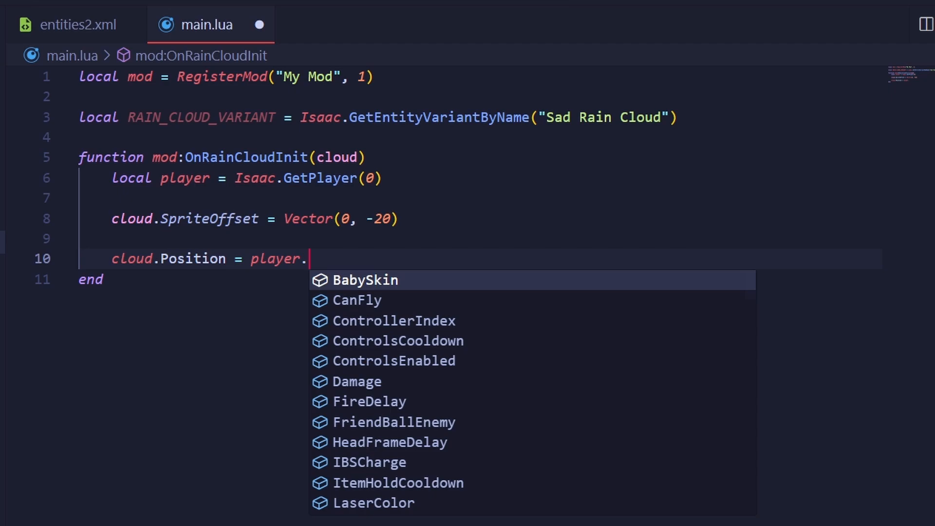
pyautogui.write('Position')
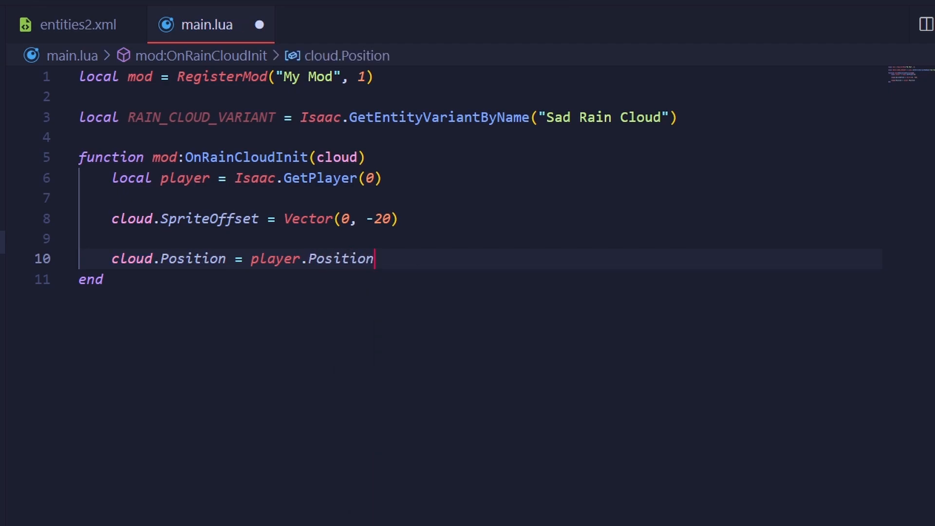
pyautogui.press('enter')
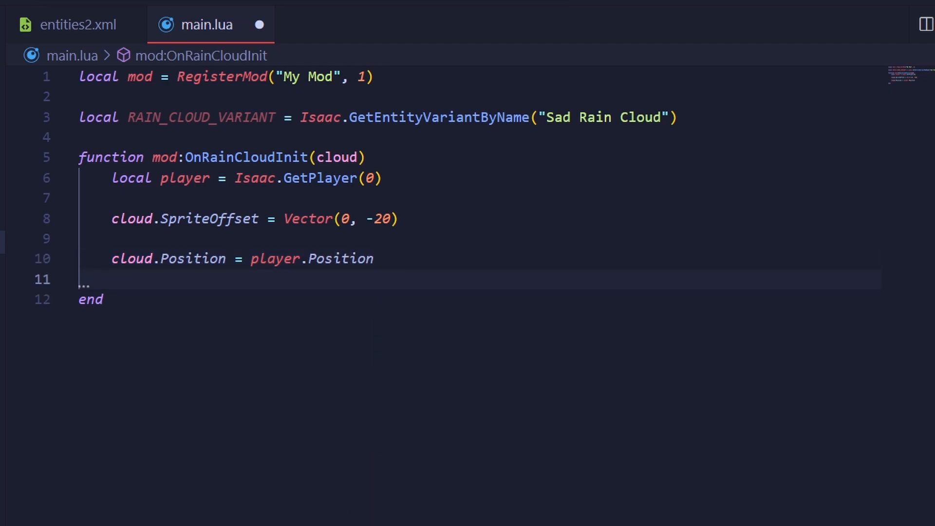
pyautogui.write('cloud:F')
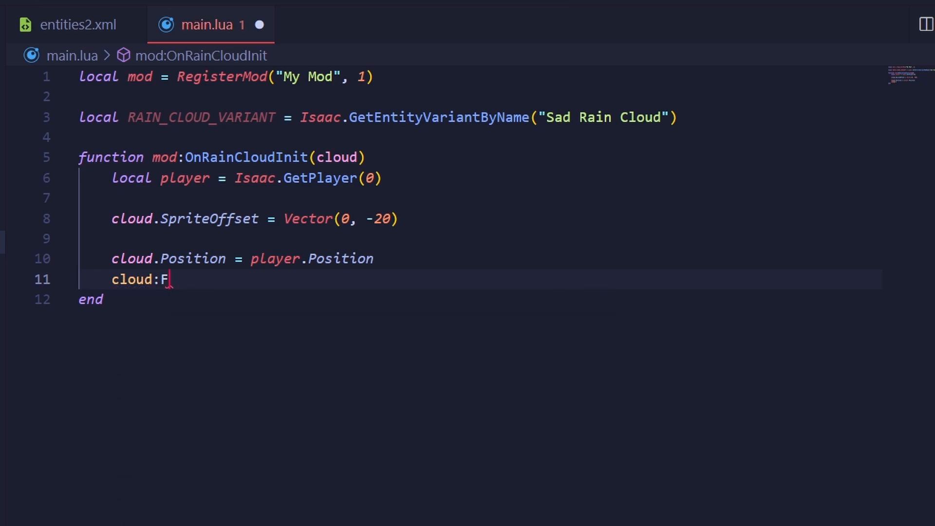
pyautogui.write('ollowParent()')
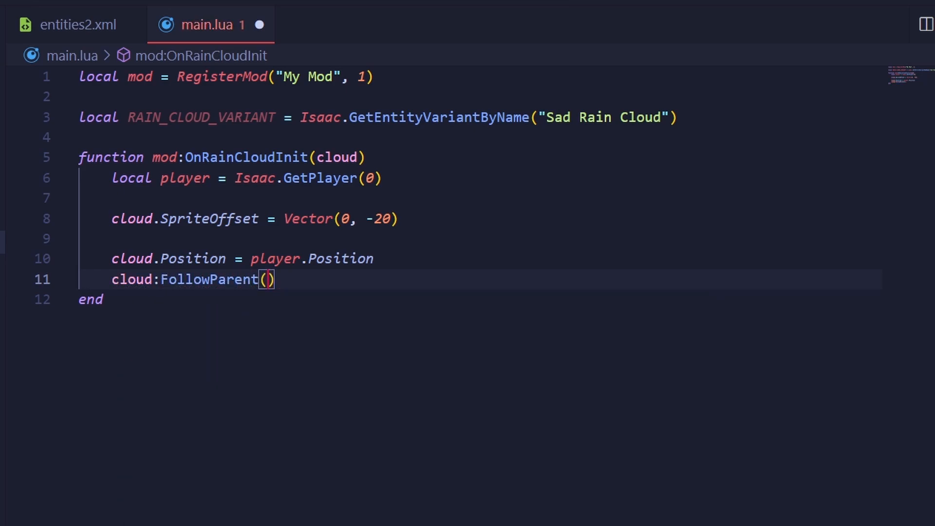
pyautogui.write('player')
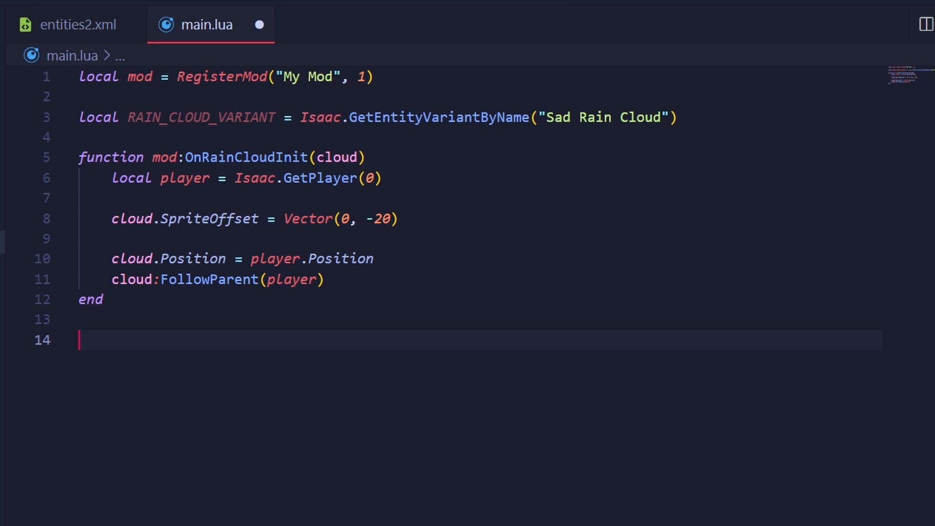
# Register mod.OnRainCloudInit via mod:AddCallback for ModCallbacks.MC_POST_EFFECT_INIT, starting the RAIN variant argument.
pyautogui.write('mod:AddCallback(')
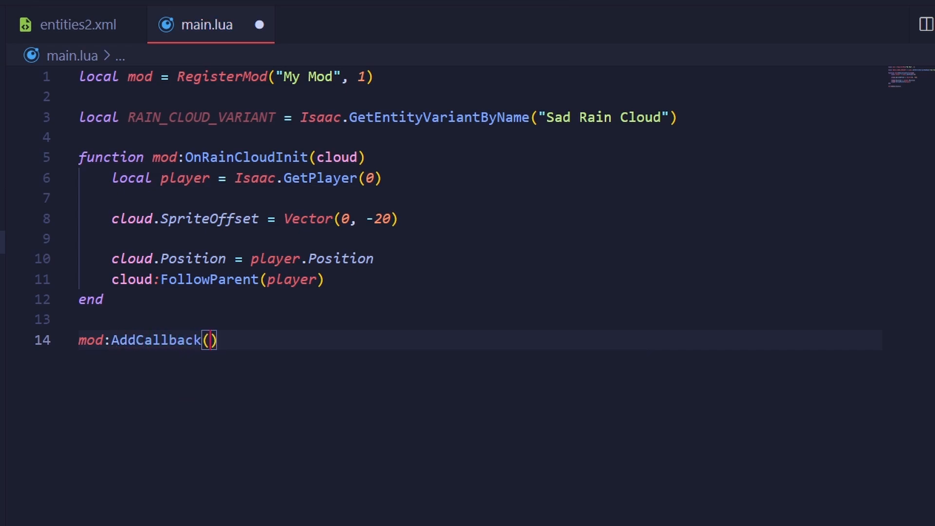
pyautogui.write('ModCallbacks.')
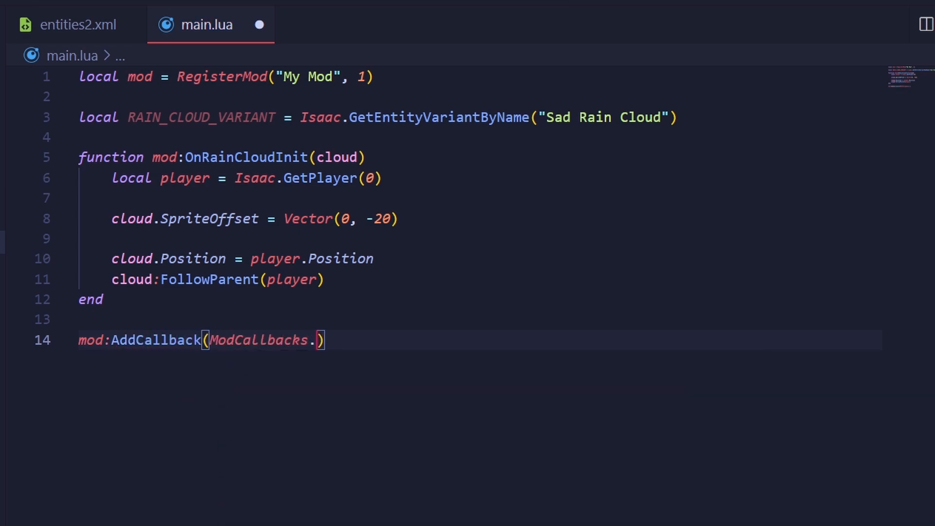
pyautogui.write('MC_POST_EFFECT_INIT,')
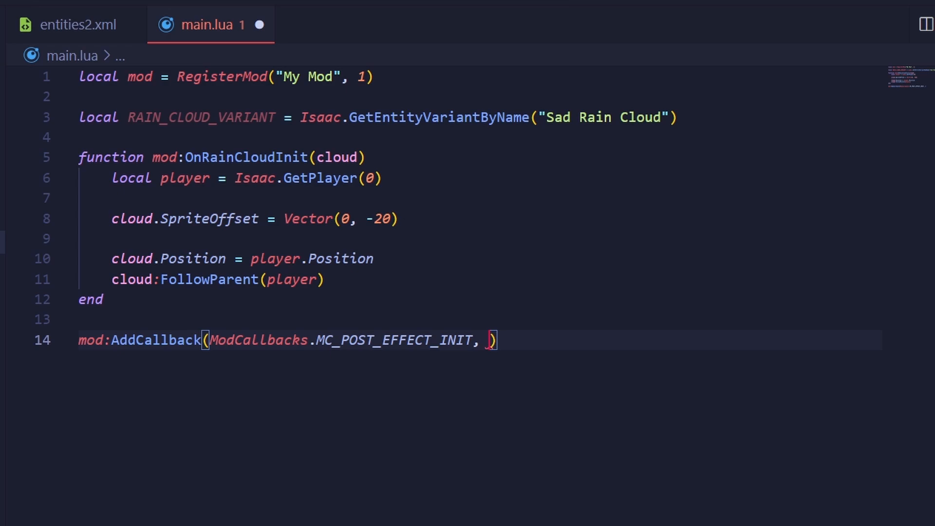
pyautogui.write('mod.OnRainCloudInit')
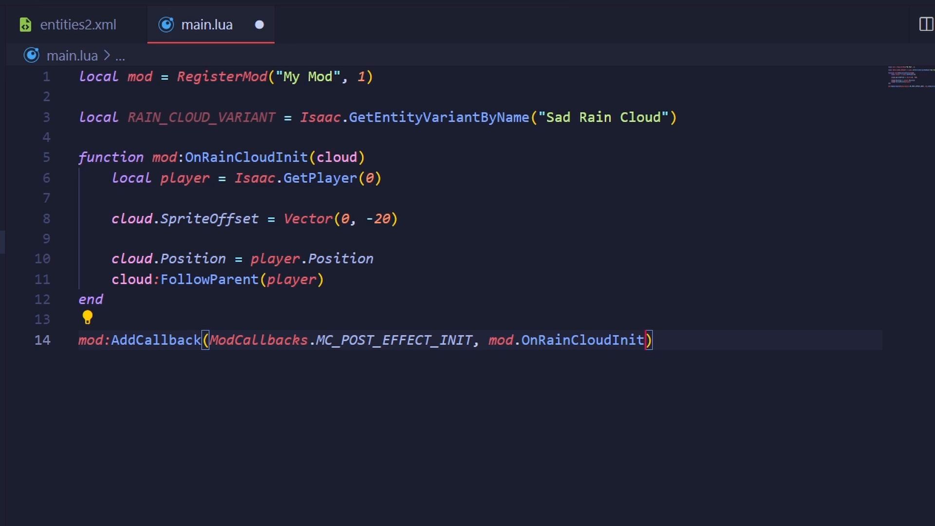
pyautogui.write(',')
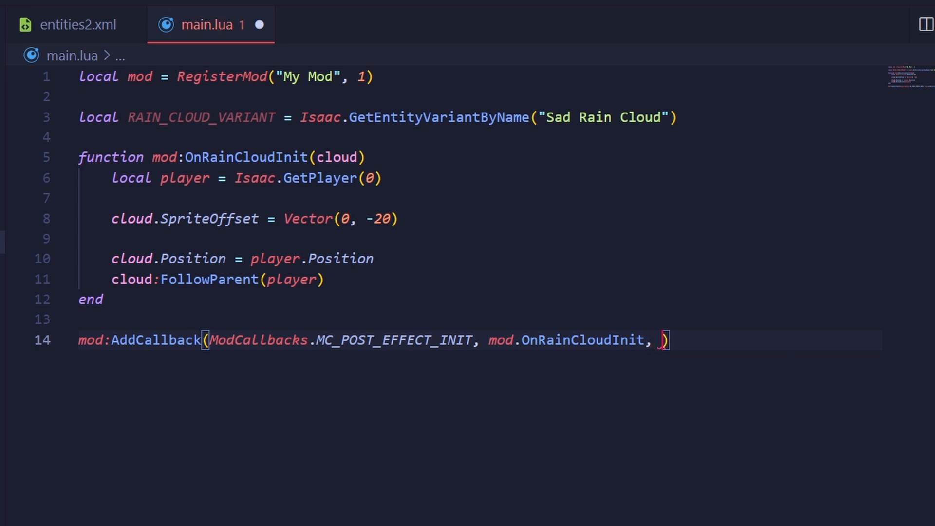
pyautogui.write('RAIN')
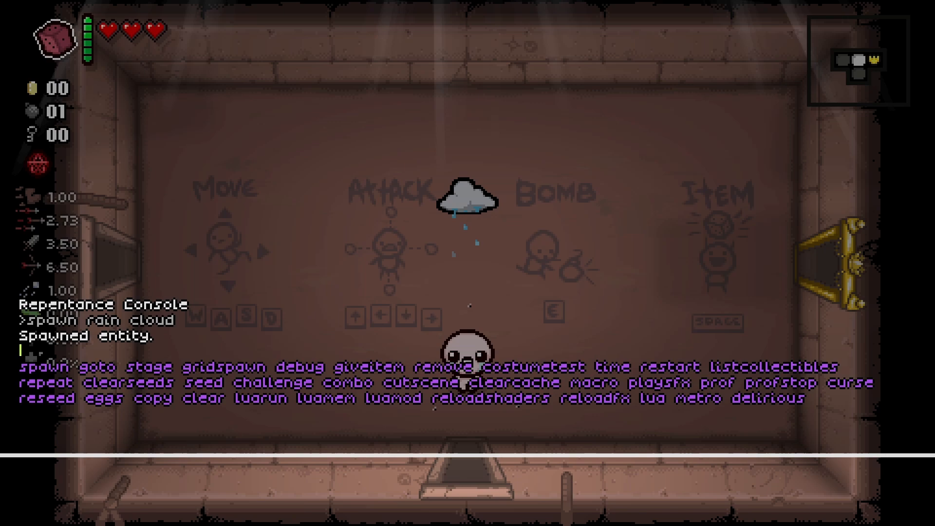
# Reload the mod from the in-game console with luamod myl.
pyautogui.write('luamod')
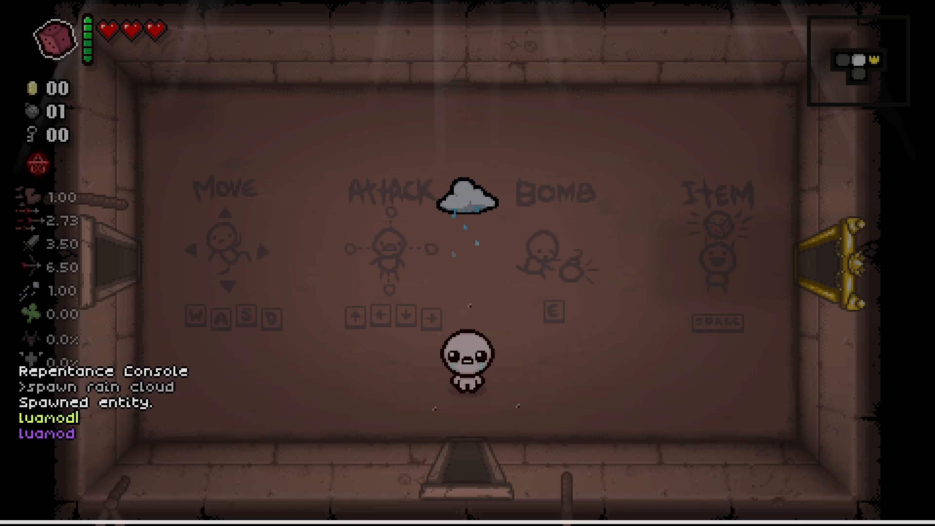
pyautogui.write('myl')
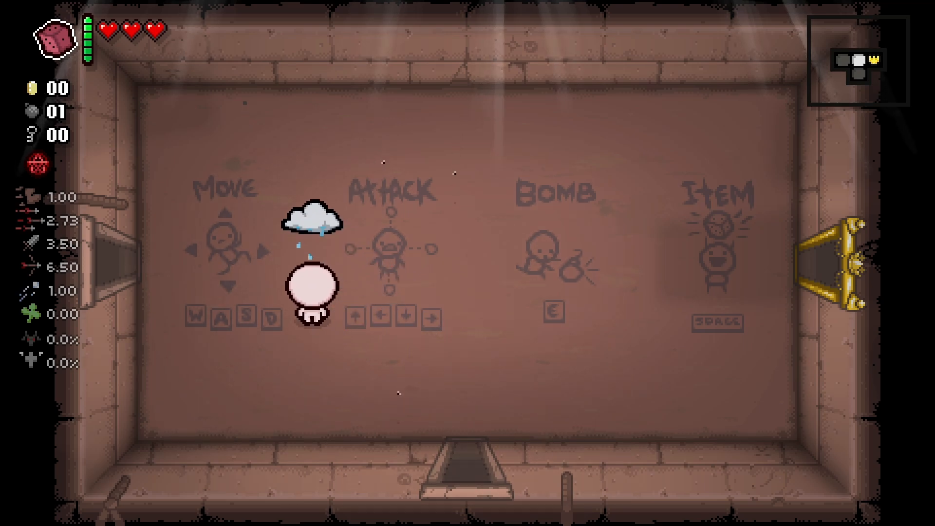
# Walk Isaac around the room with WASD to confirm the rain cloud follows him.
pyautogui.press('d')
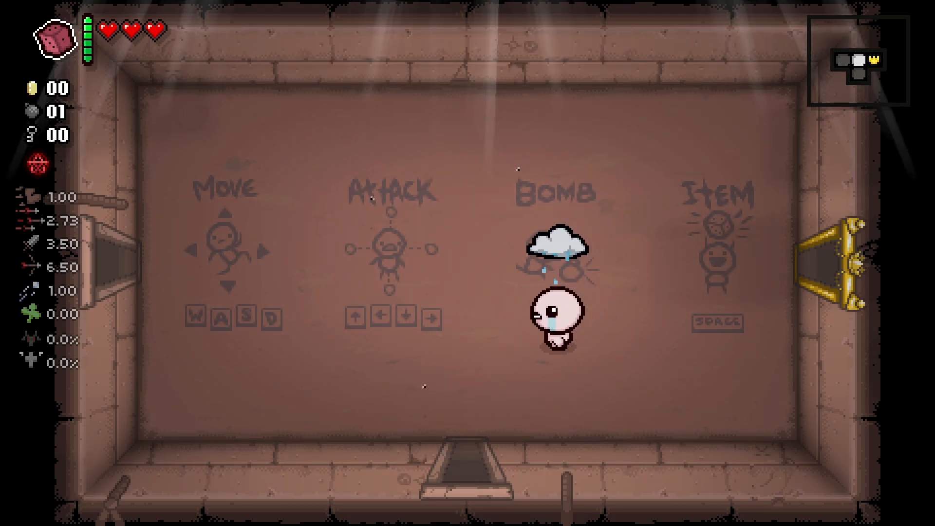
pyautogui.press('w')
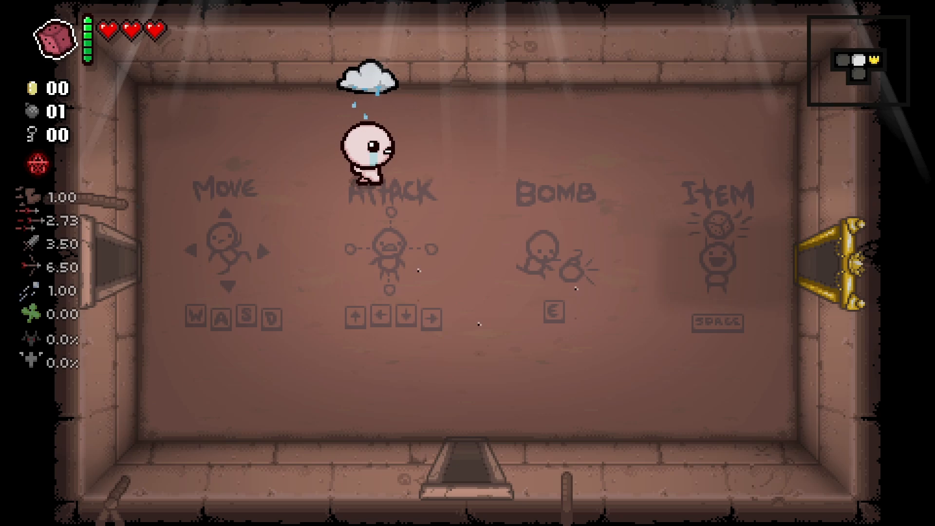
pyautogui.press('d')
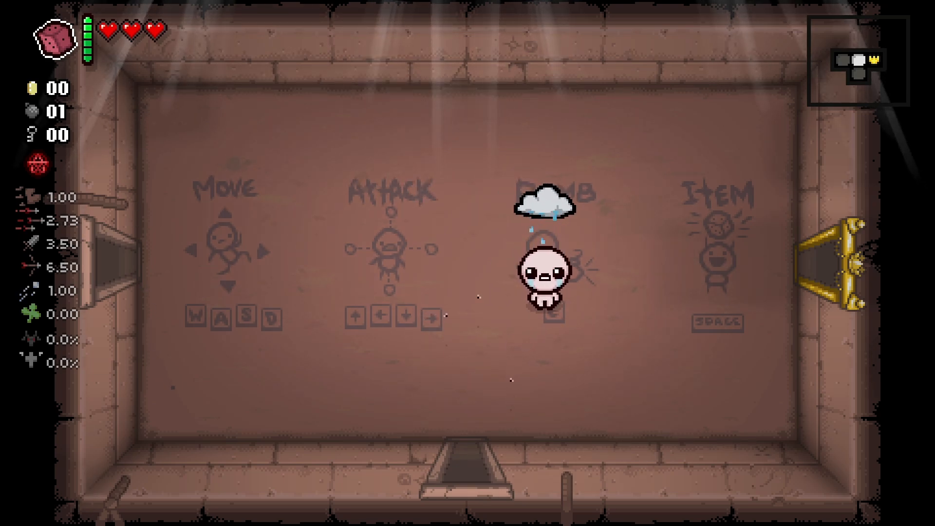
pyautogui.press('a')
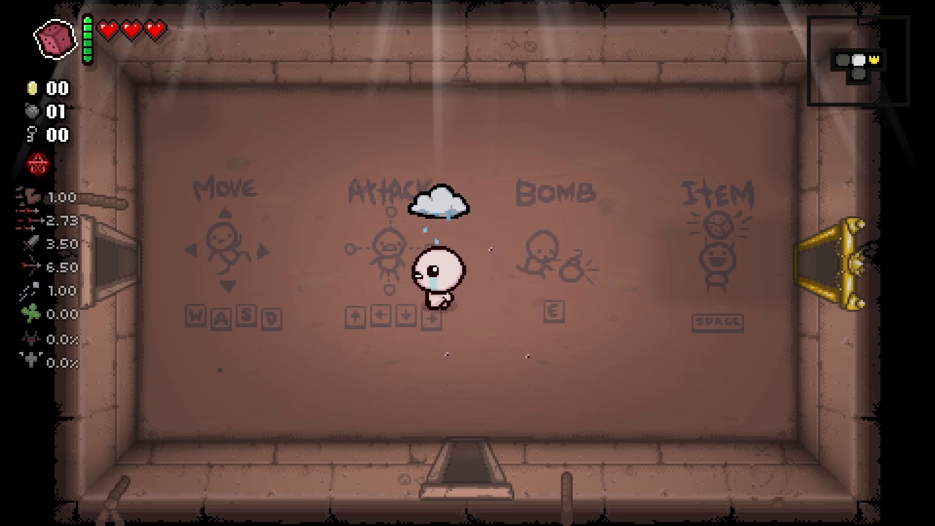